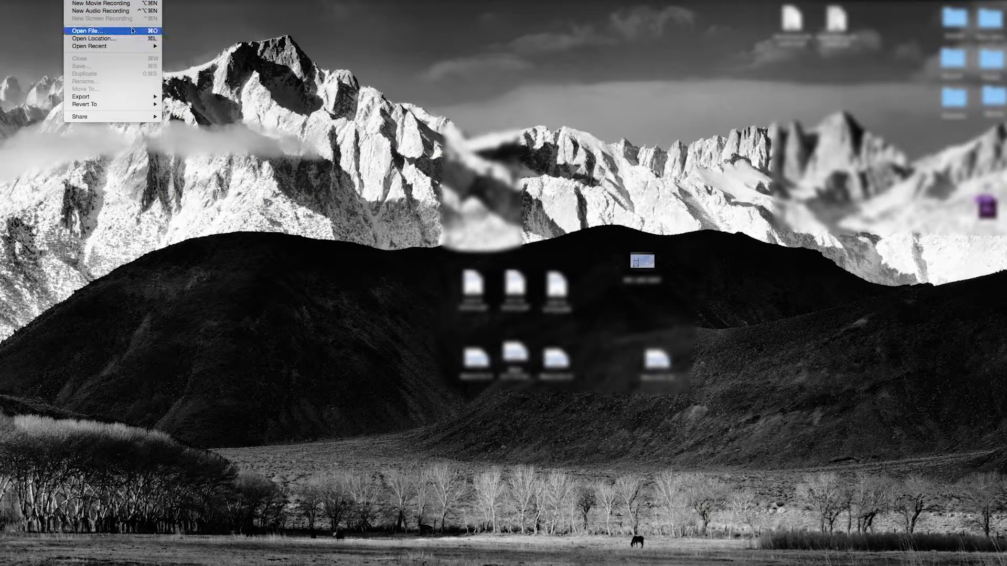
Step: Load MVI_0081.MOV in QuickTime Player and export it as a 1080p movie
click(87, 30)
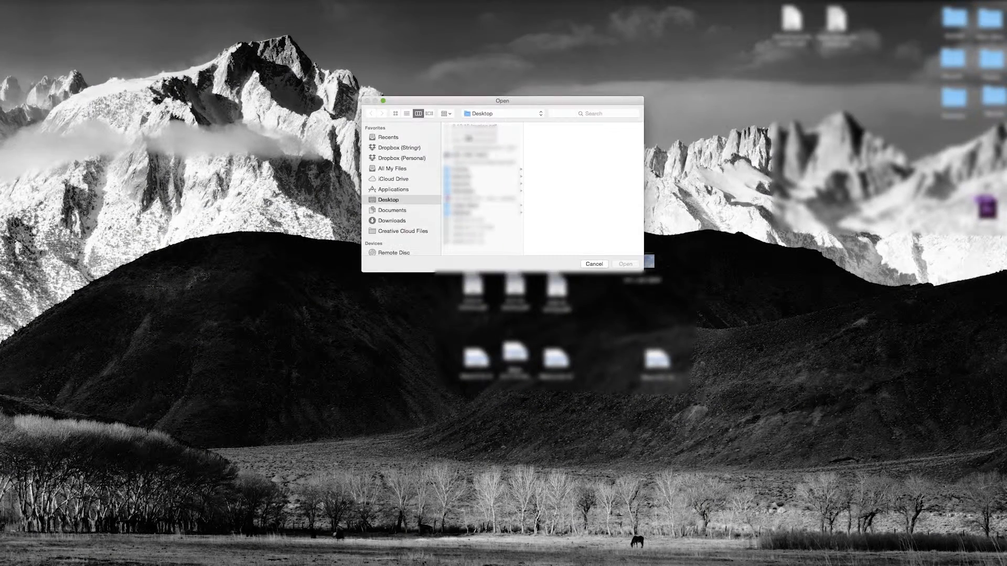
click(623, 265)
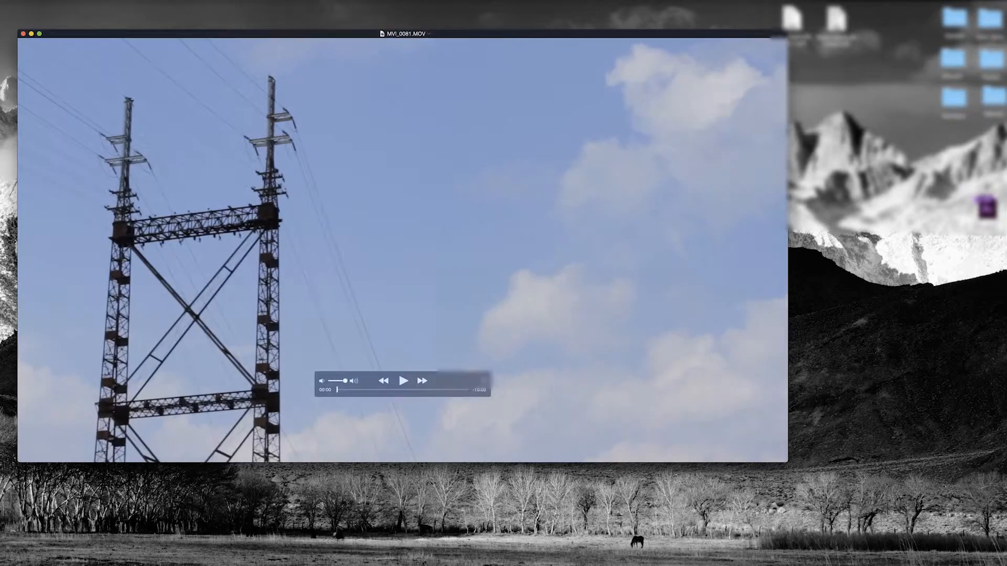
click(81, 96)
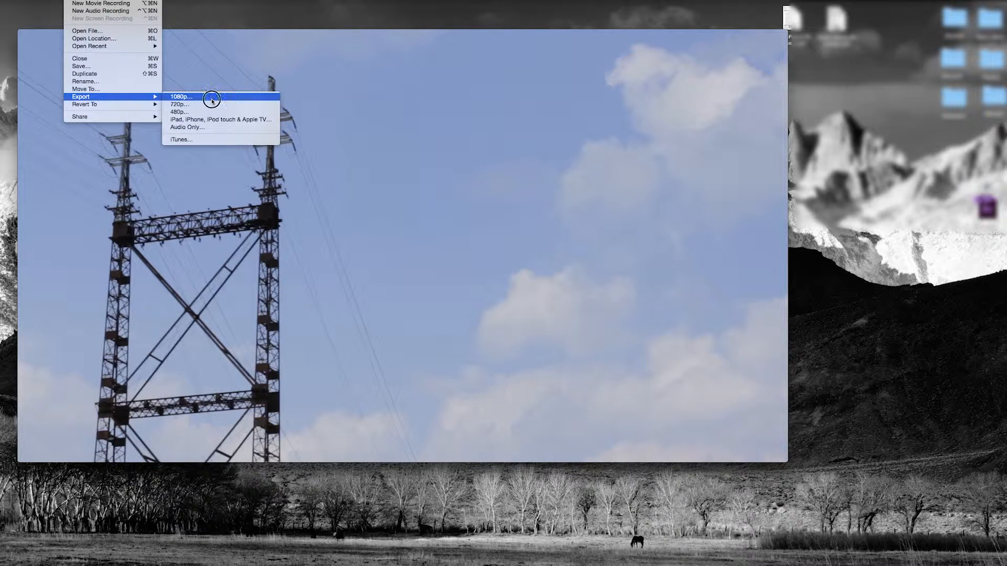
click(182, 97)
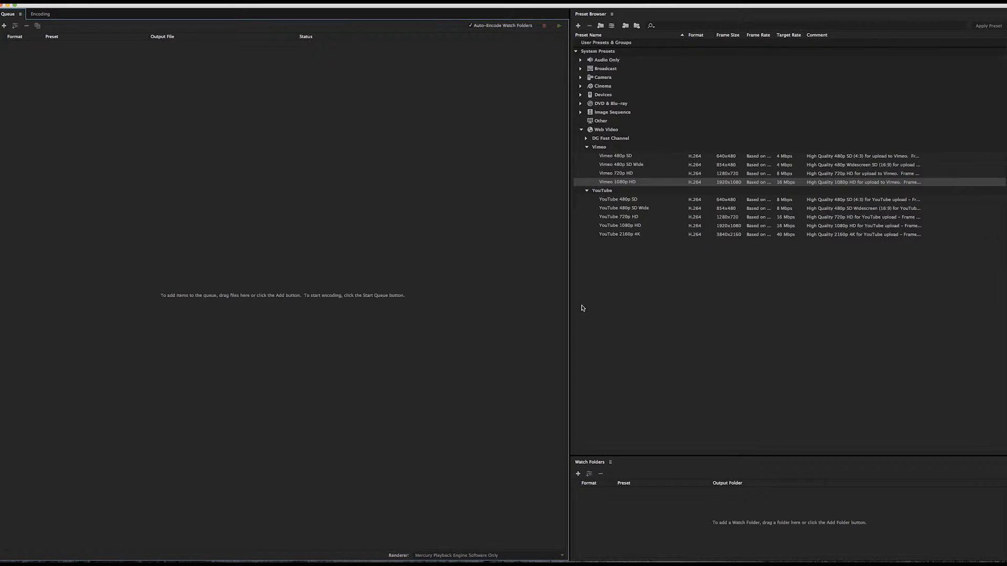
mouse_move(9, 53)
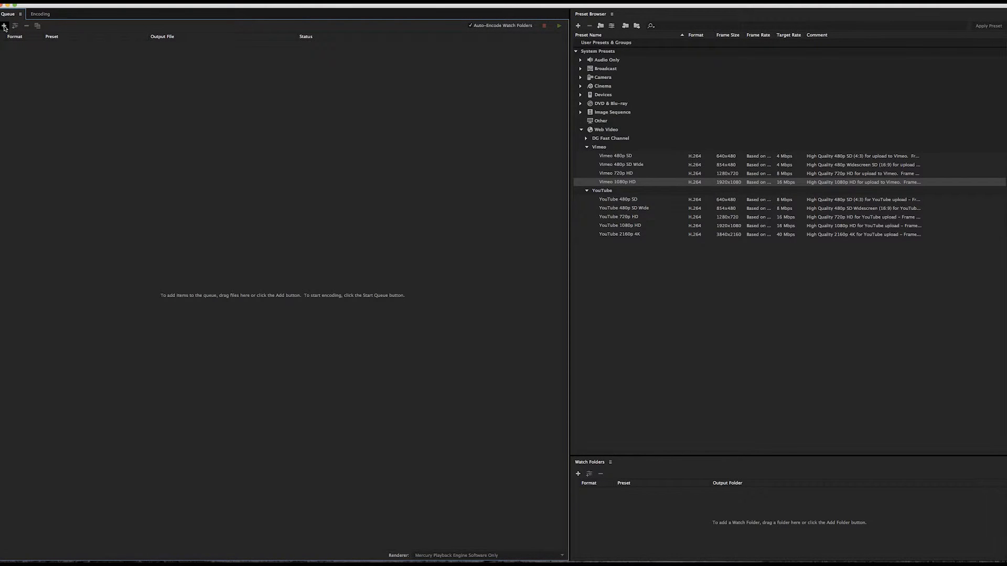
Step: Queue Clouds.mov as an H.264 job and add a second output using the Vimeo 1080p HD preset
click(4, 26)
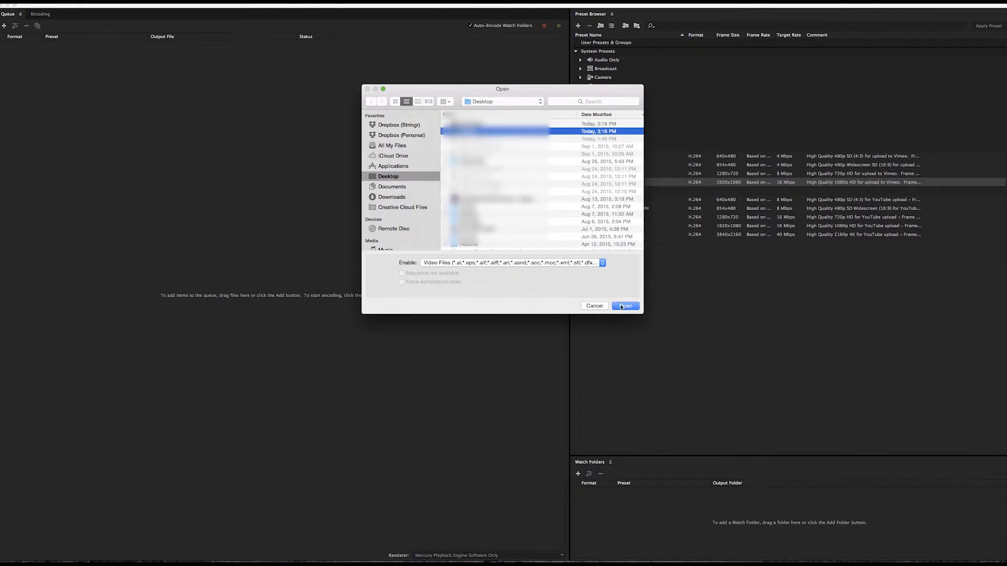
click(623, 305)
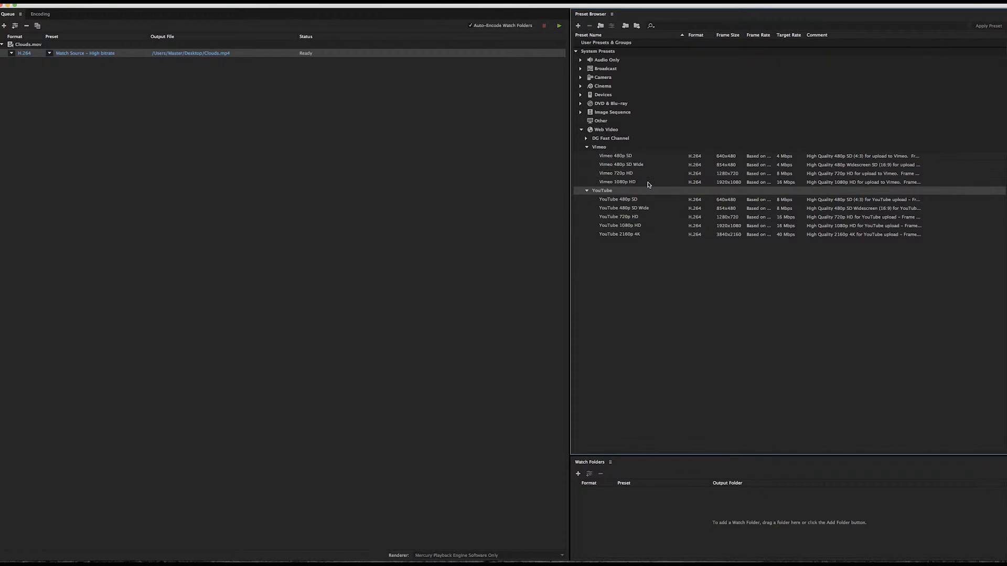
click(615, 181)
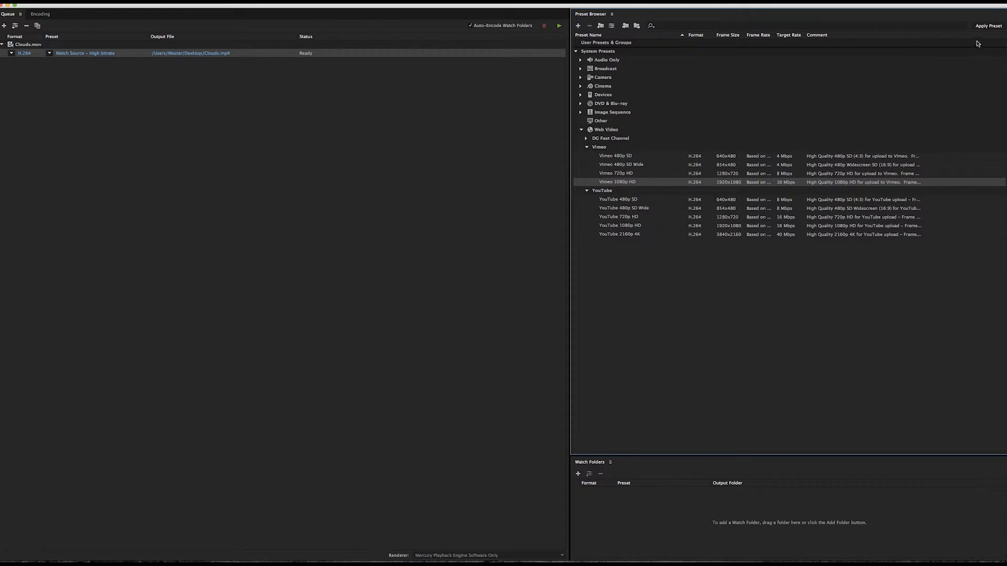
click(988, 25)
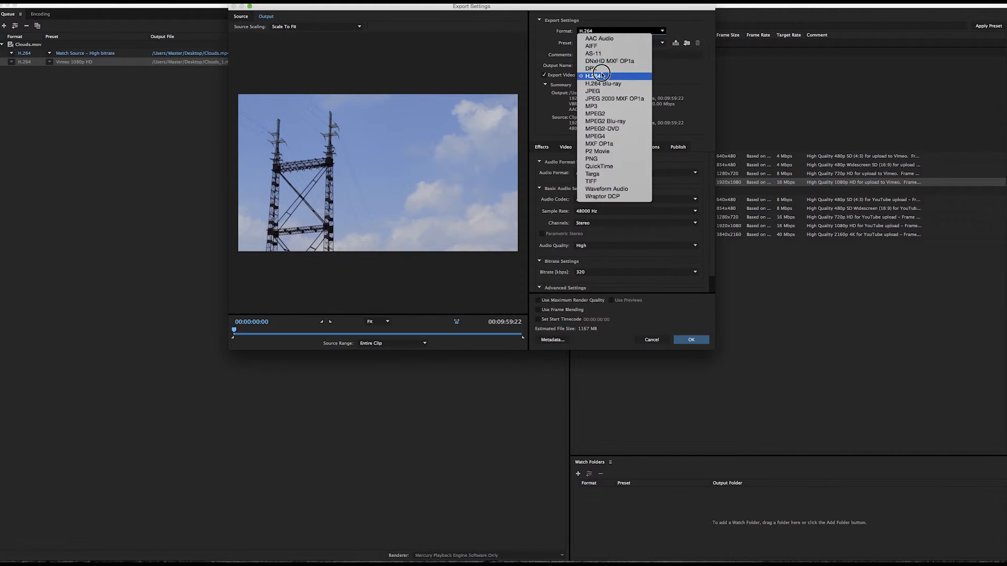
Step: Keep H.264, match video to source, and use VBR 2-pass at 12 Mbps target, 14 Mbps maximum
click(591, 75)
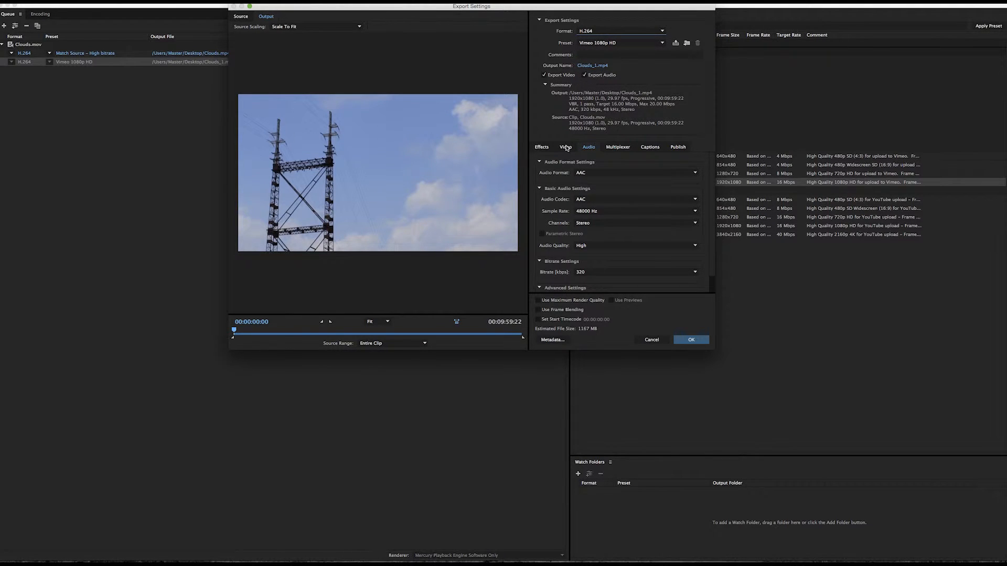
click(565, 147)
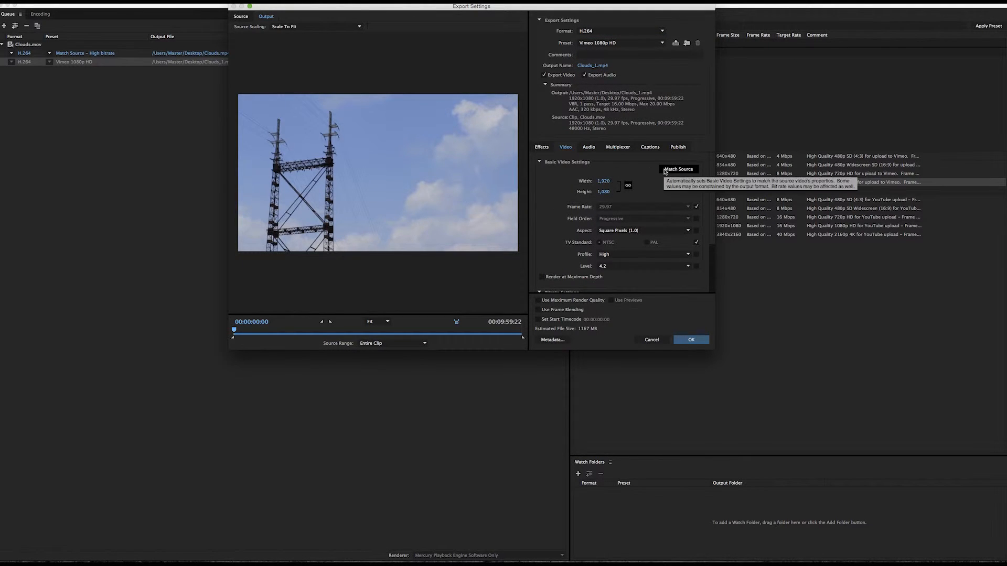
click(678, 169)
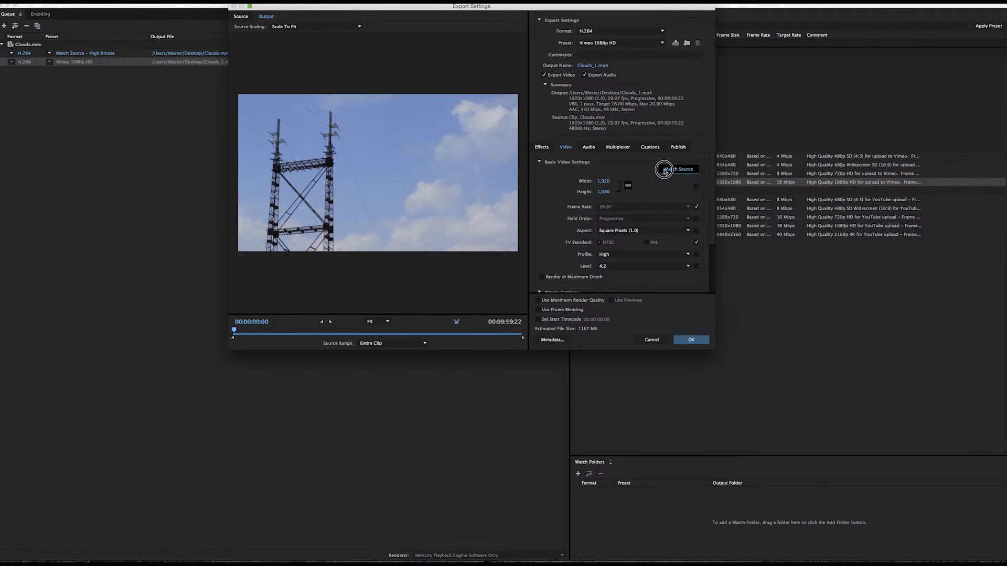
click(679, 169)
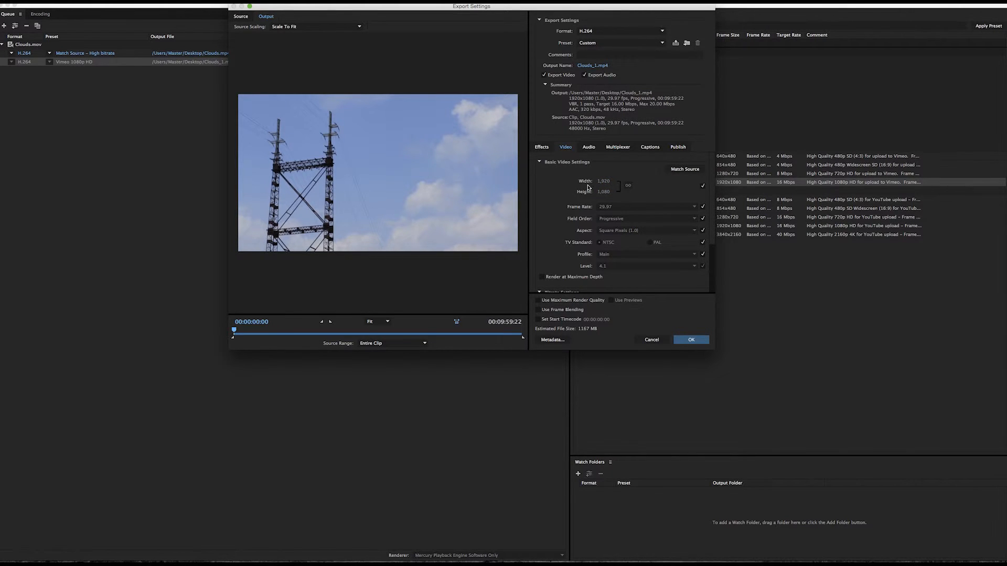
scroll(down, 3)
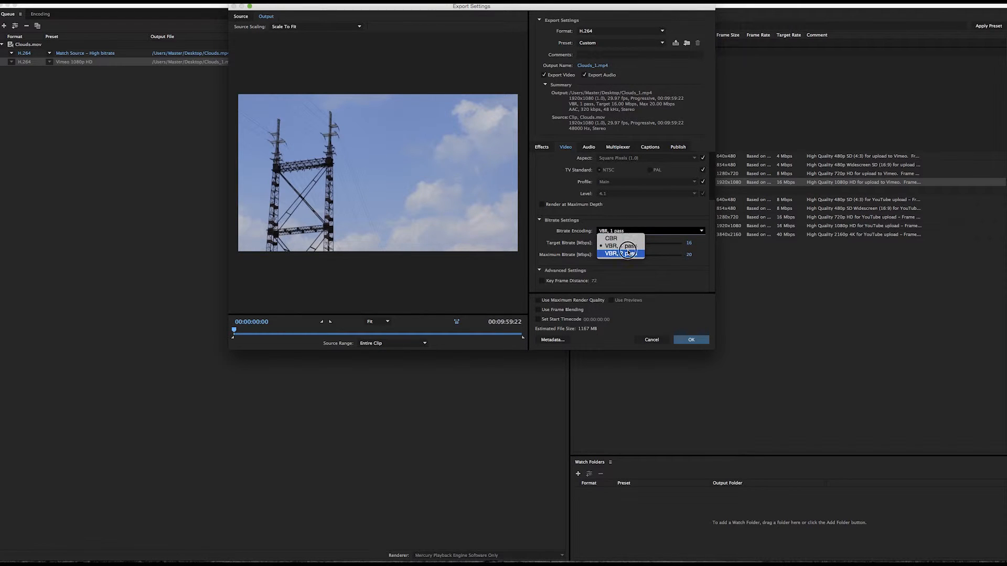
click(621, 250)
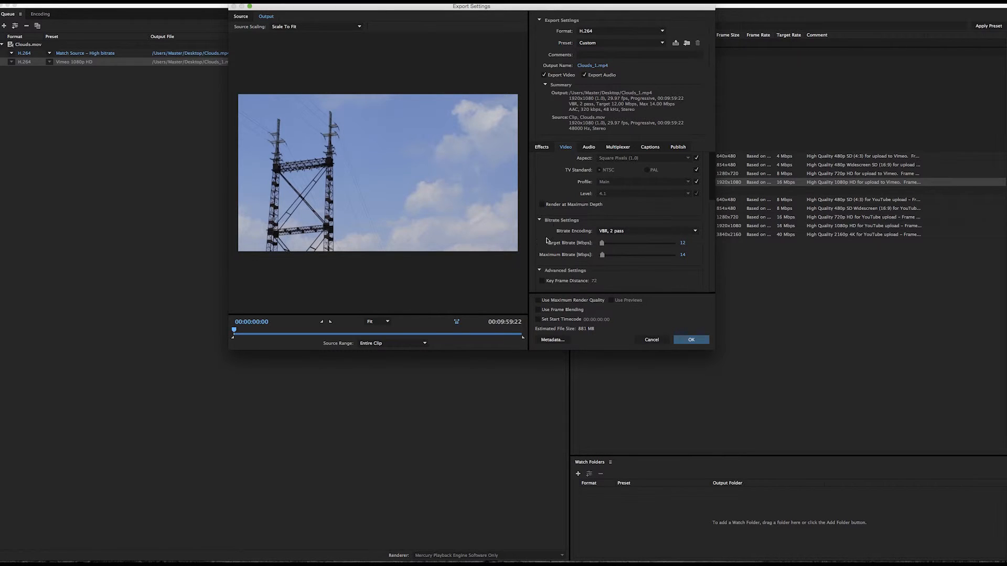
click(589, 147)
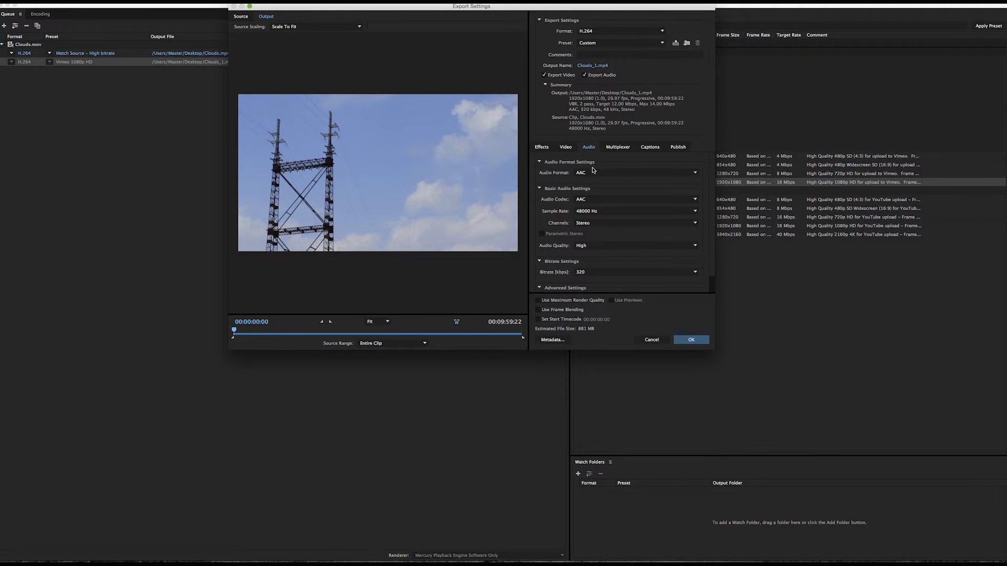
mouse_move(594, 200)
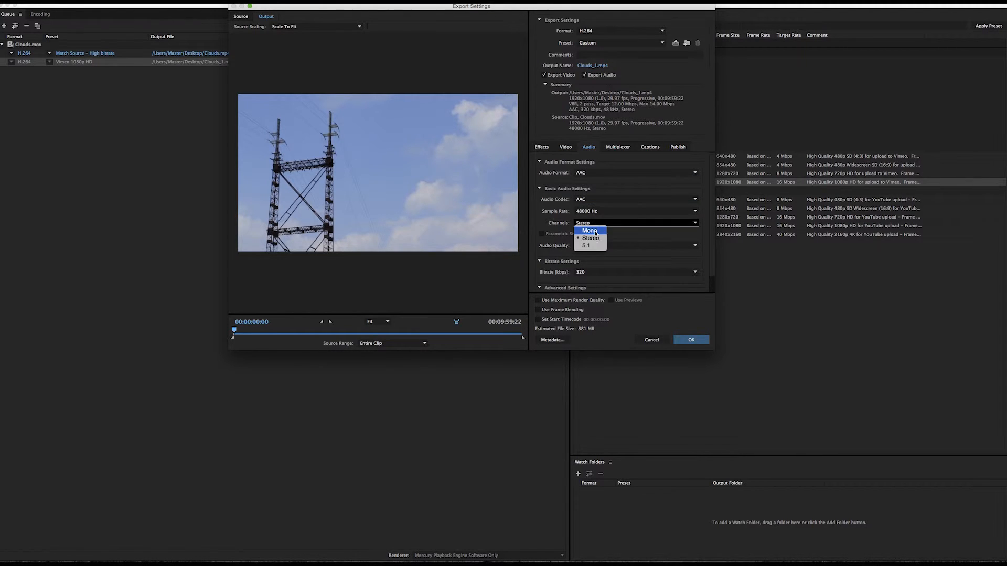
Step: Keep stereo 320 kbps audio with maximum render quality and confirm the custom export settings
click(636, 253)
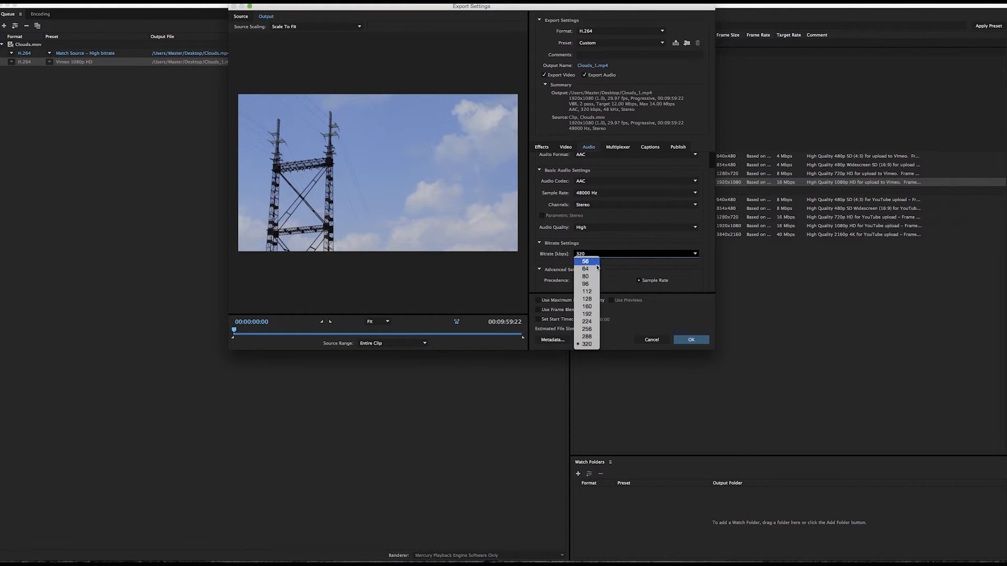
click(587, 344)
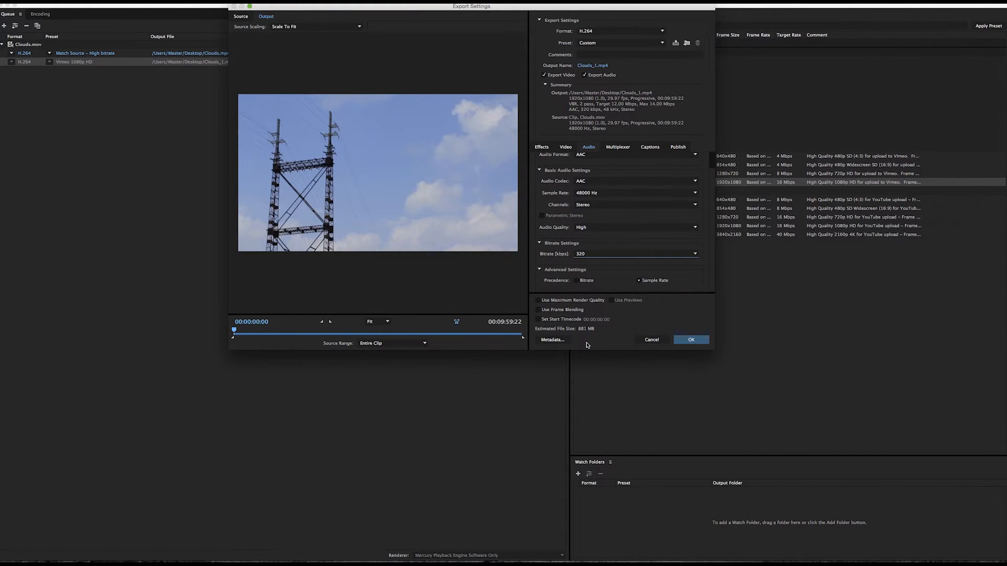
mouse_move(557, 307)
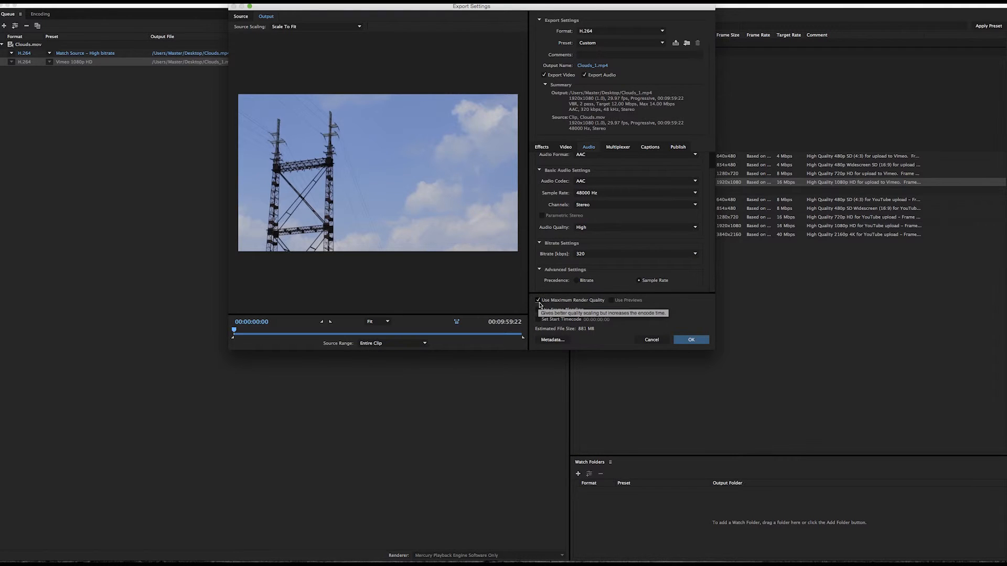
click(691, 339)
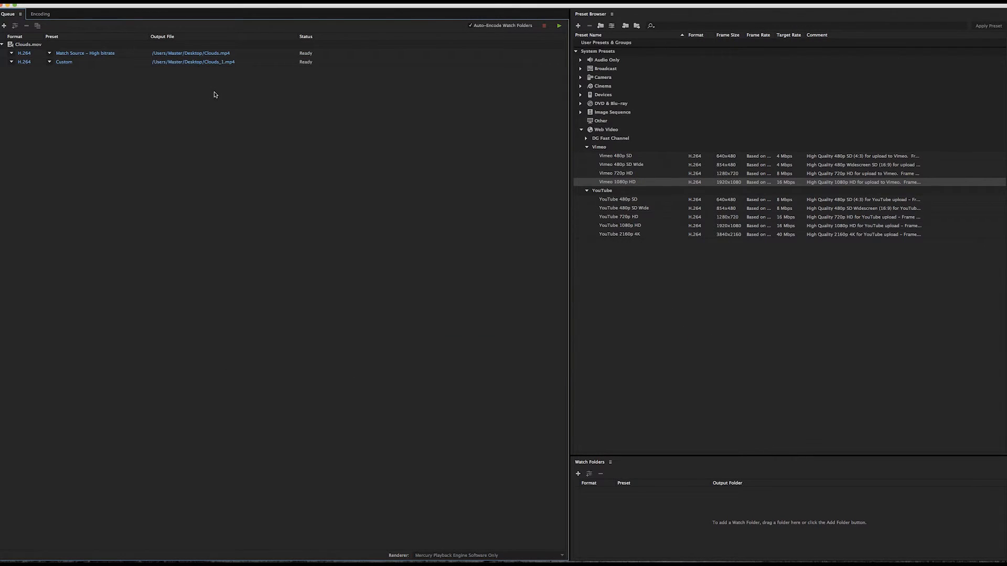
Step: Name the second output Clouds.2 on the Desktop and start encoding both queued outputs
click(192, 62)
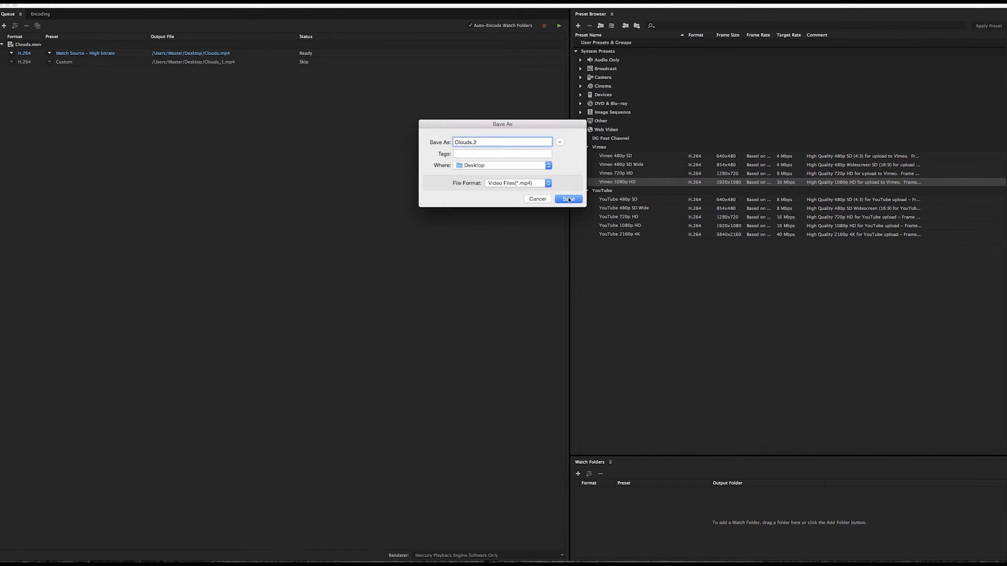
click(567, 199)
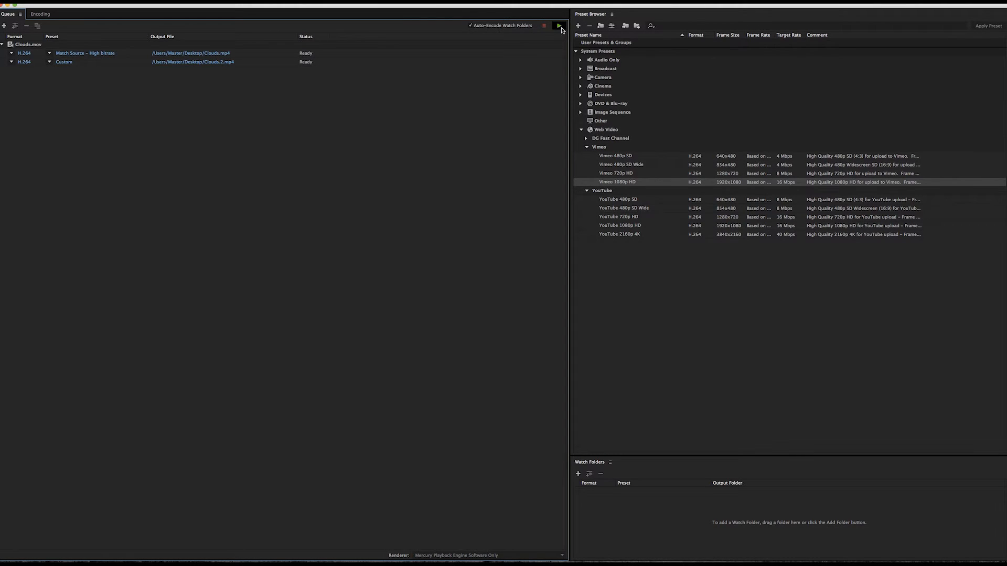
click(559, 25)
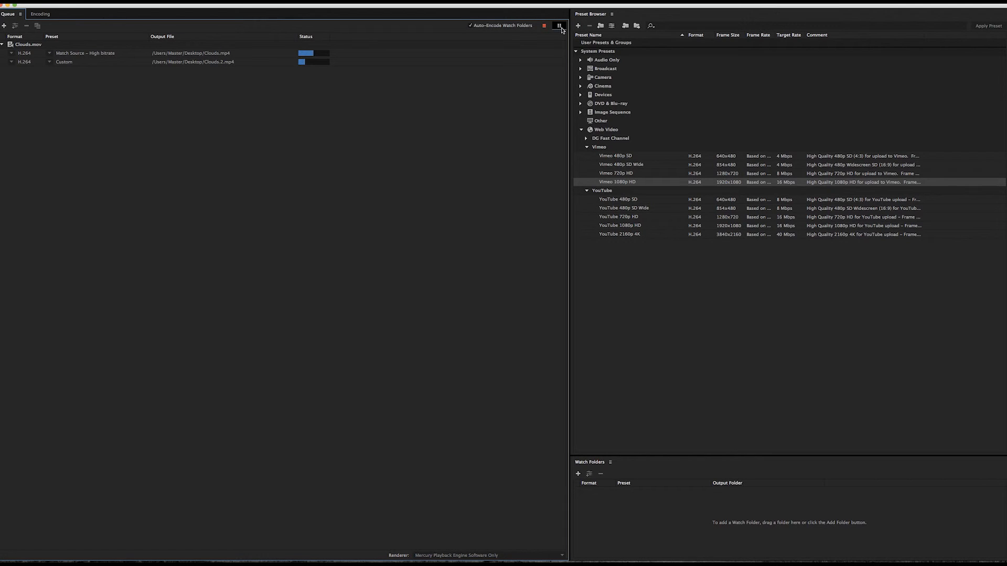
click(558, 25)
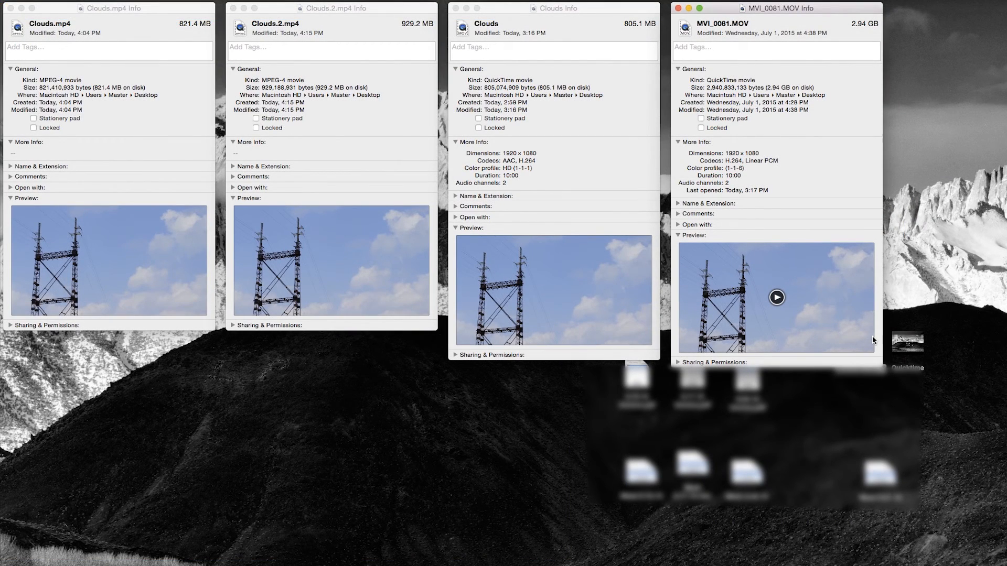
mouse_move(874, 340)
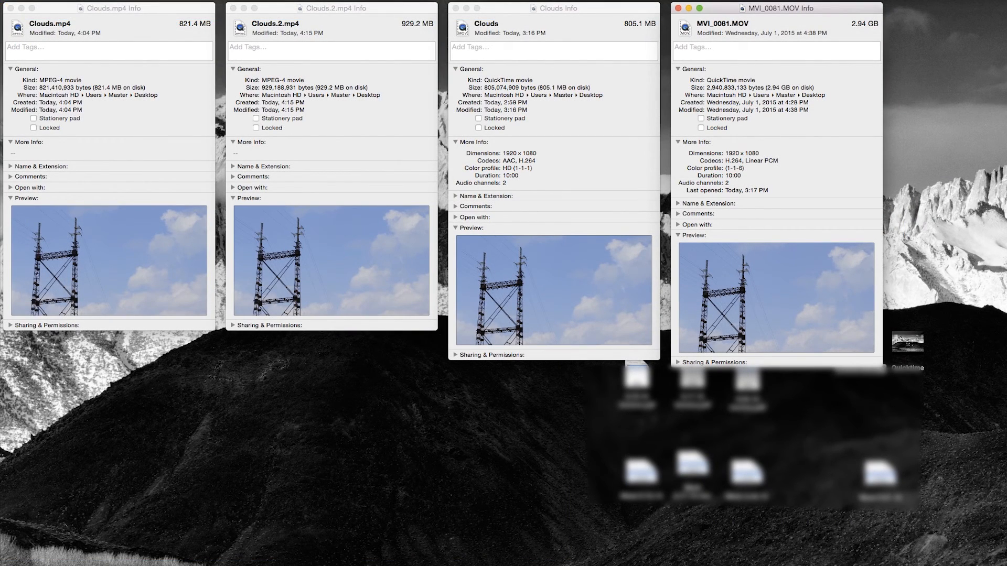